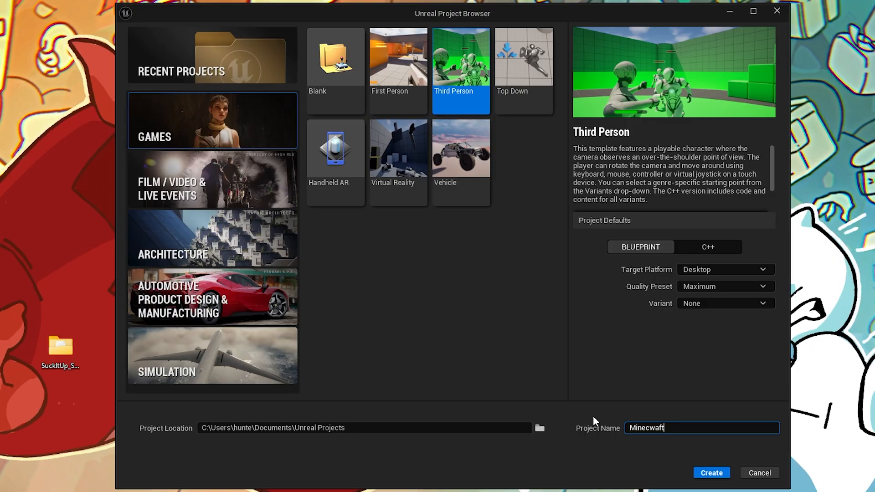
mouse_move(399, 147)
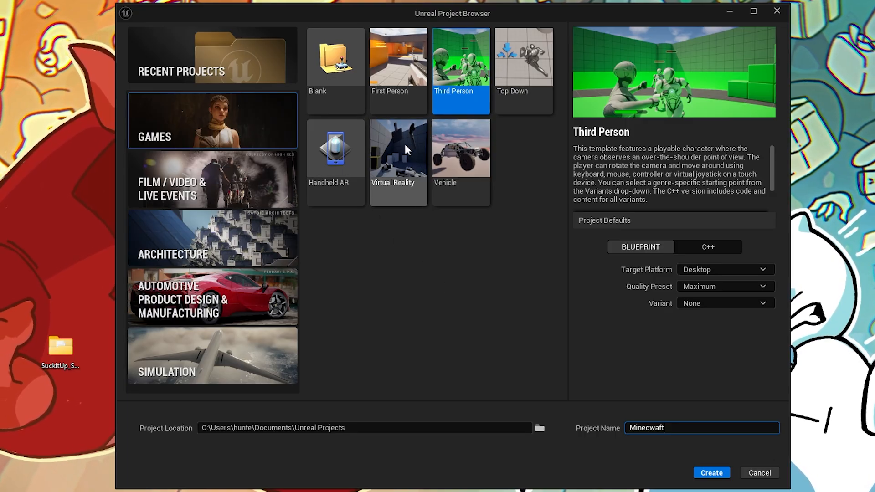
Create the Third Person Blueprint project 'Minecwaft' and let Unreal Editor load it
click(711, 473)
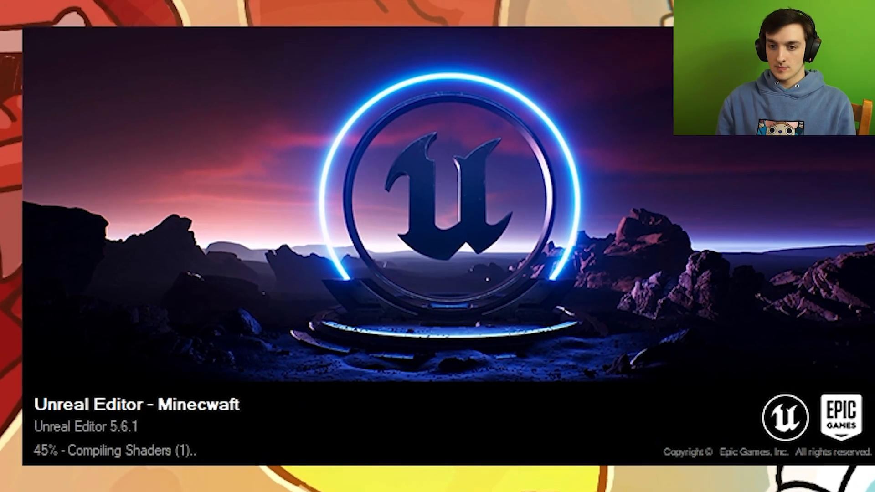